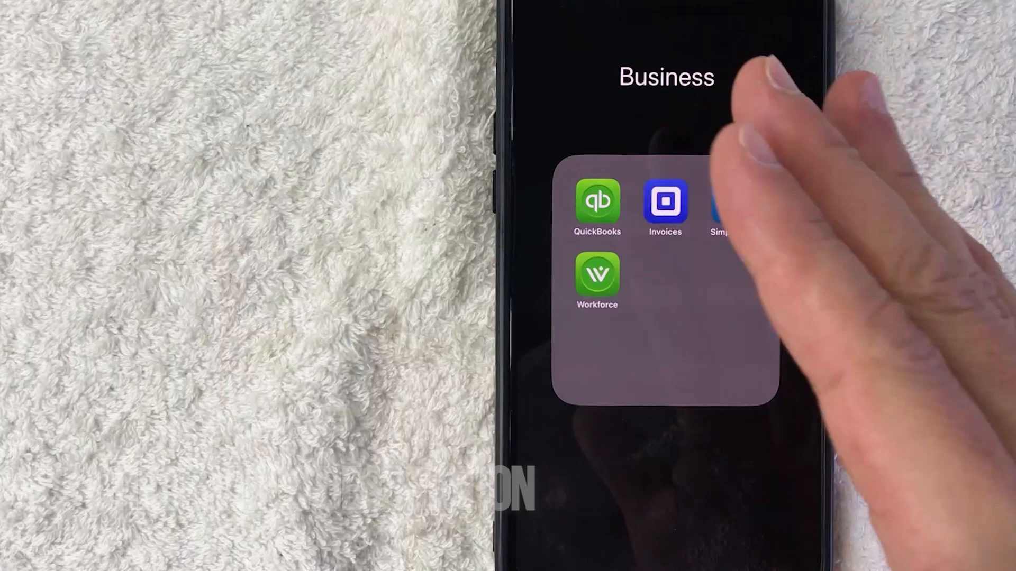
Step: Launch the Square Invoices app from the Business folder
left_click(665, 201)
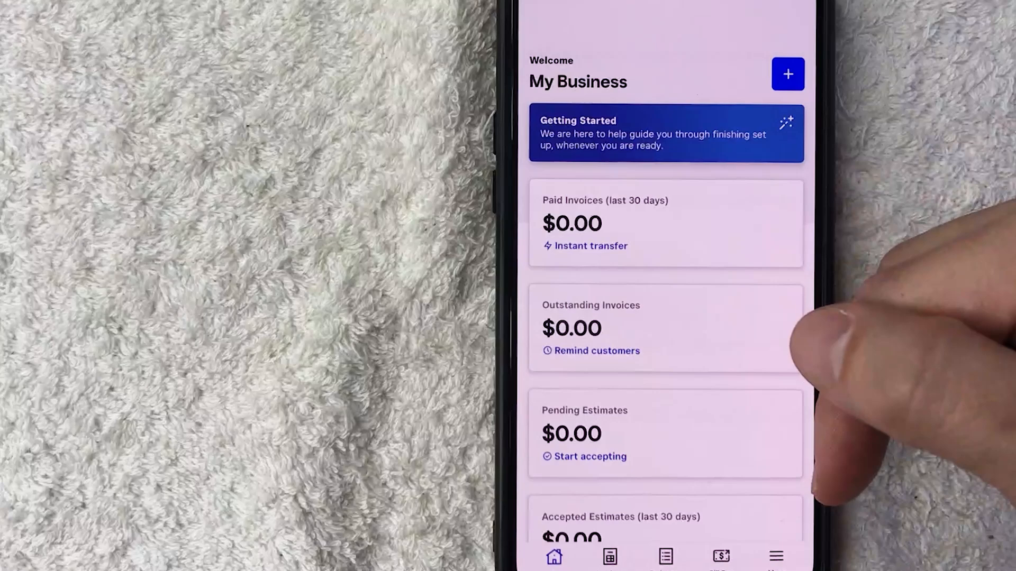
mouse_move(809, 389)
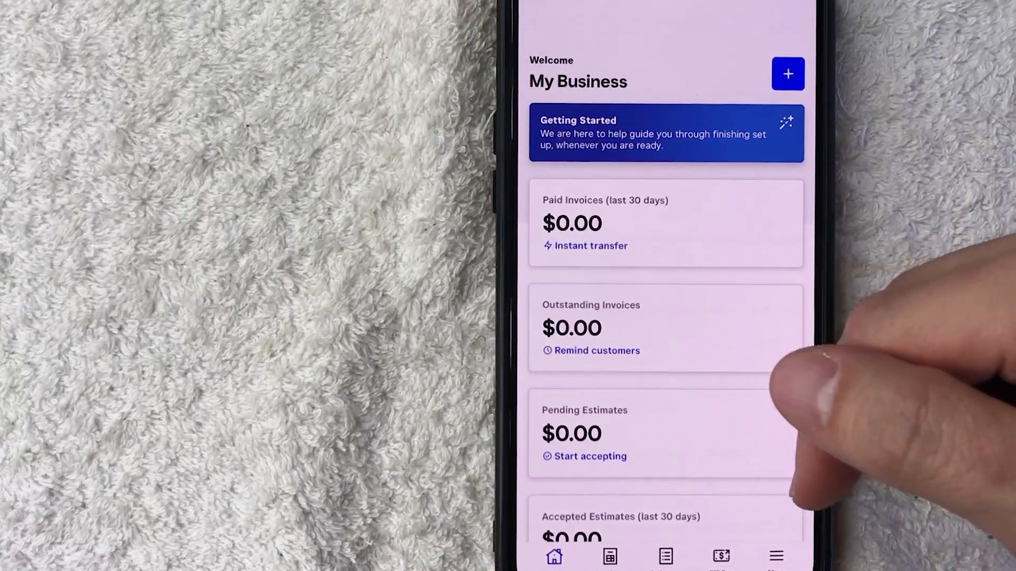
Step: Go to the Contracts section via the More menu
left_click(775, 556)
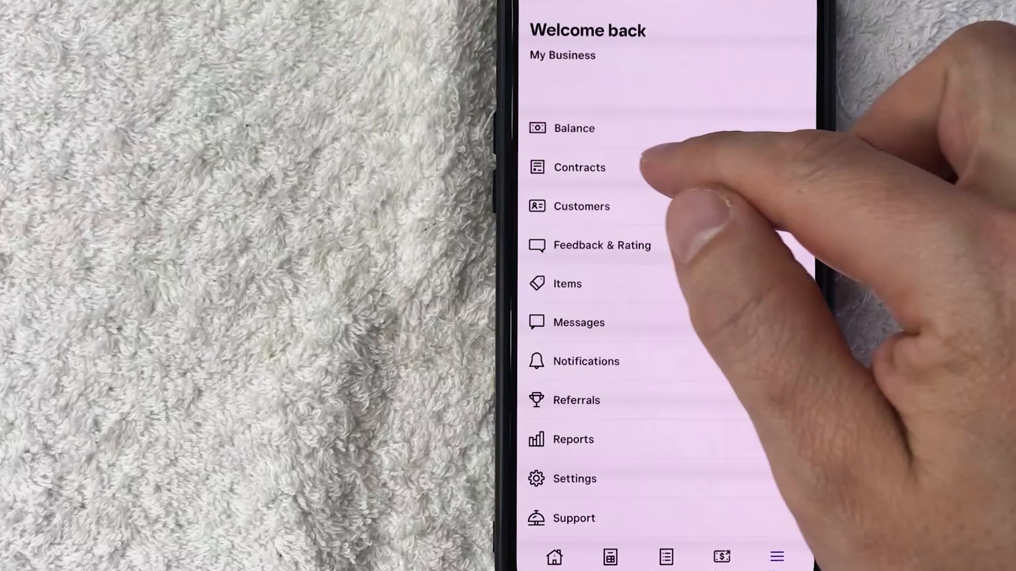
left_click(579, 167)
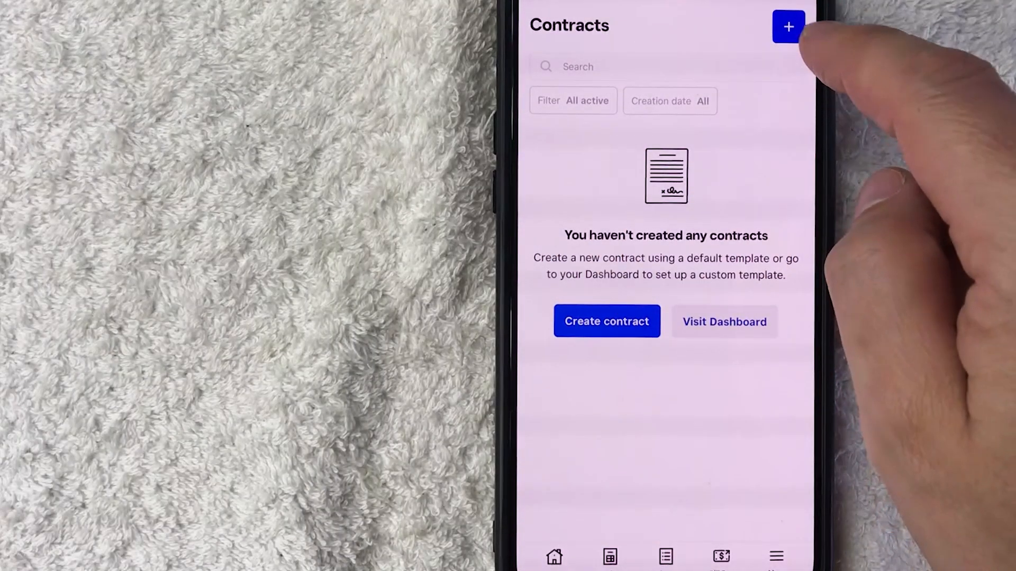
Step: Create a new contract from the Credit card authorization standard template
left_click(787, 26)
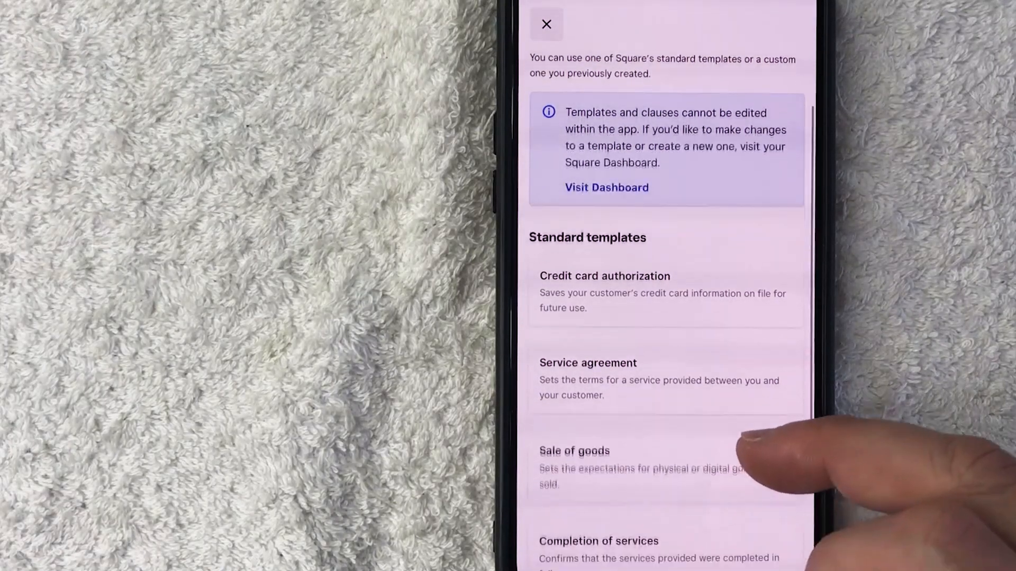
scroll("down", 3)
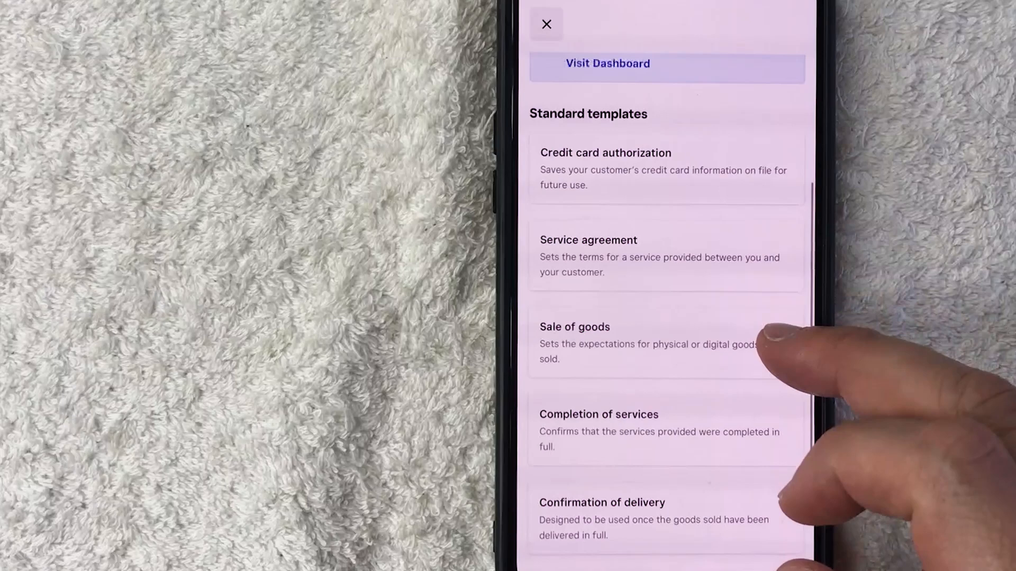
left_click(604, 152)
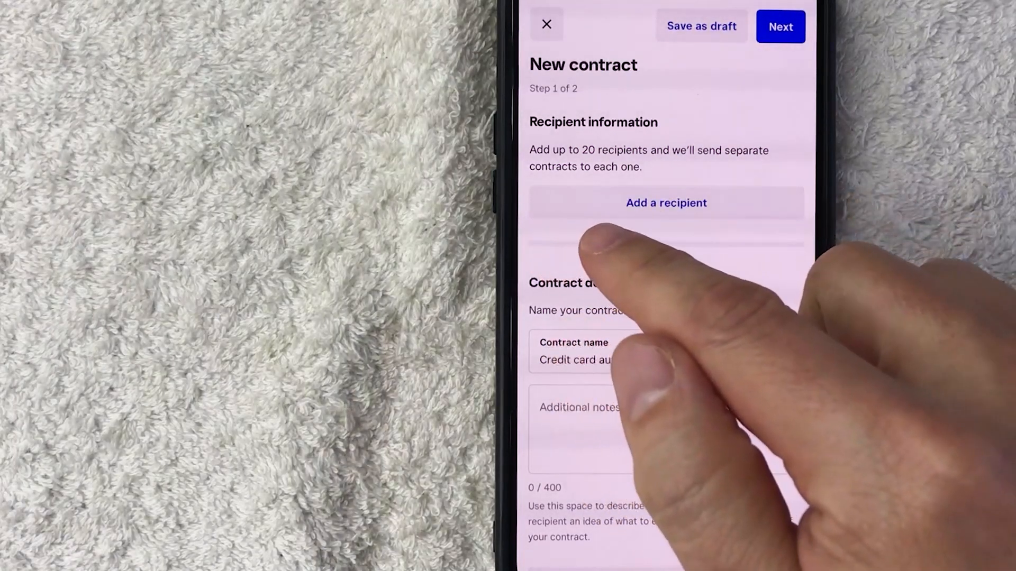
Step: Add the recently created customer as the contract's sole recipient
left_click(665, 203)
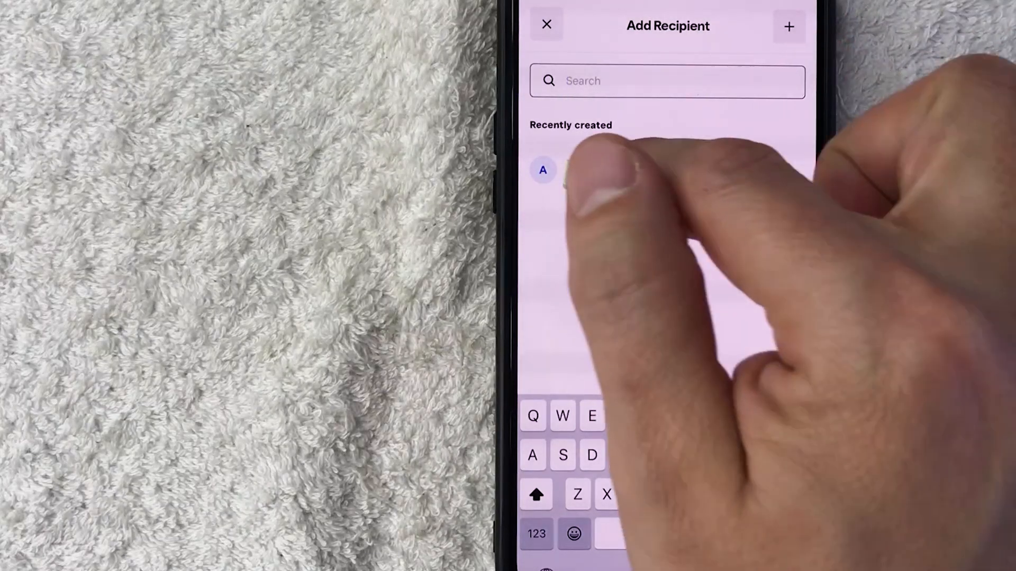
left_click(543, 169)
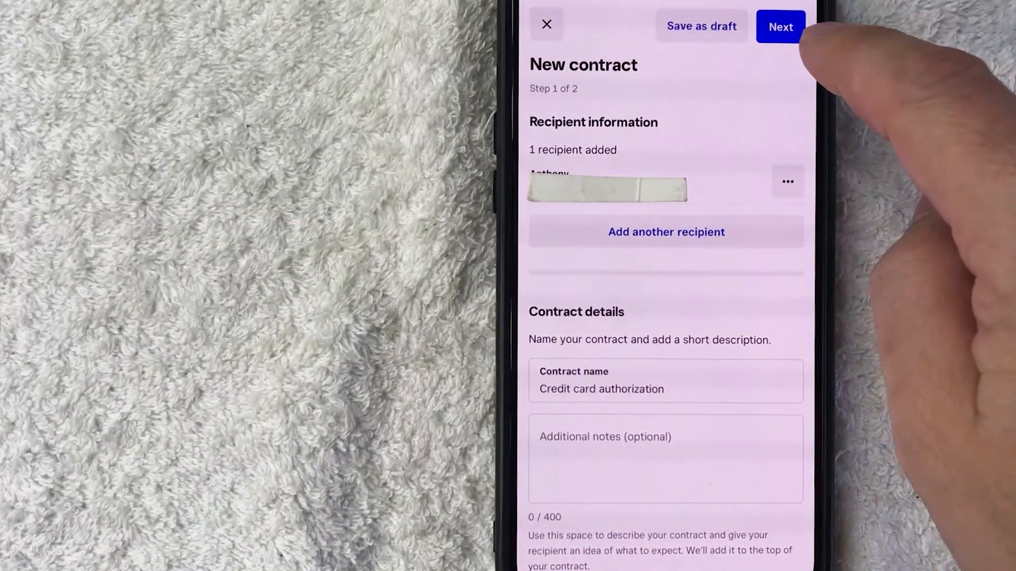
Step: Advance to step 2 and sign as owner with the name 'Anthony'
left_click(781, 26)
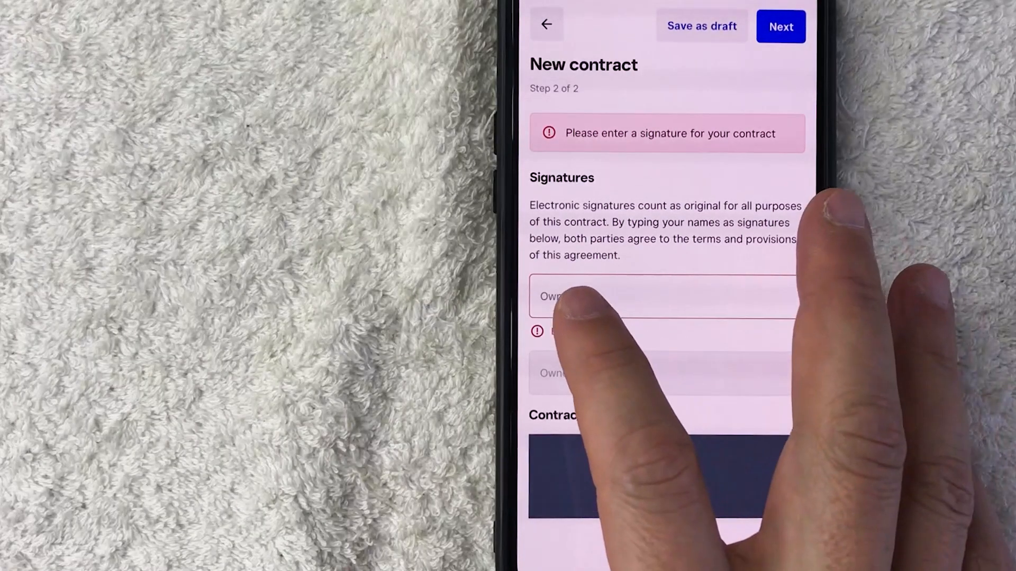
type("An")
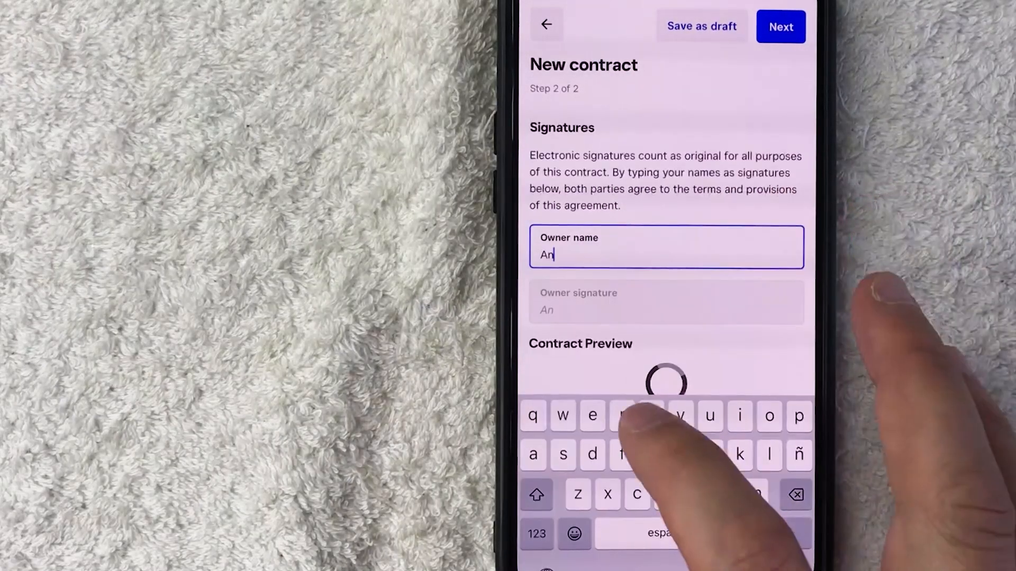
type("thony")
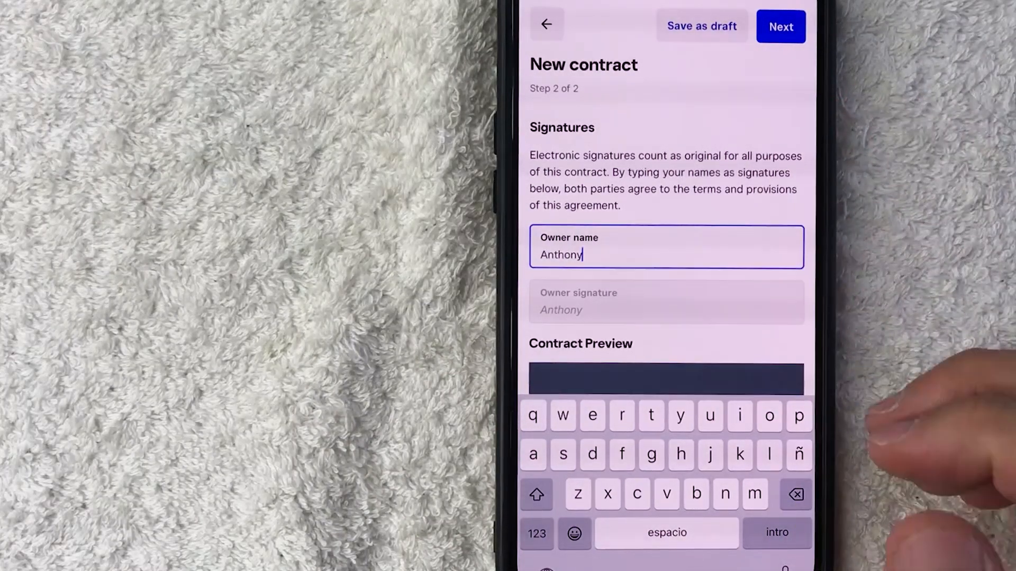
scroll("down", 3)
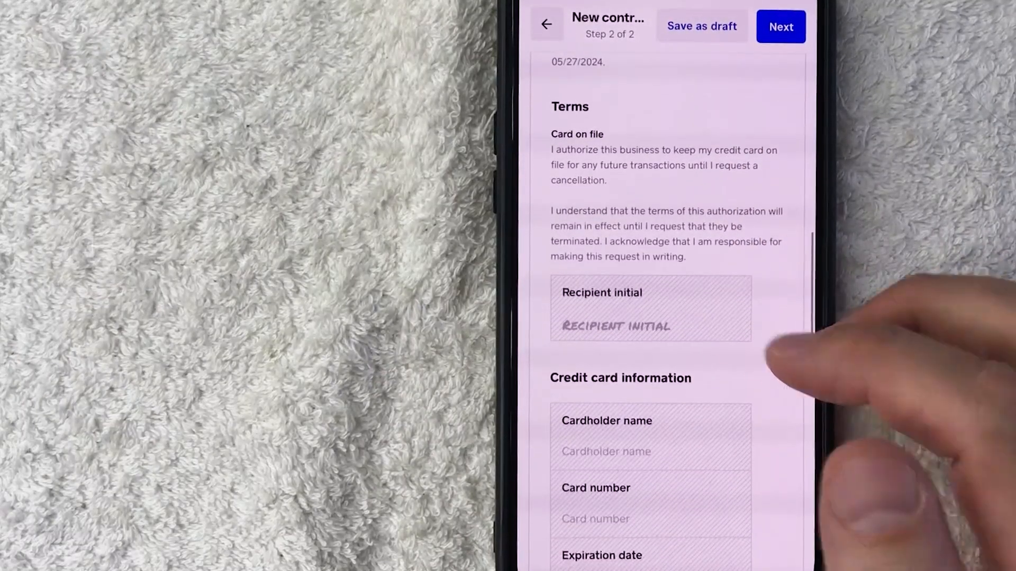
scroll("down", 3)
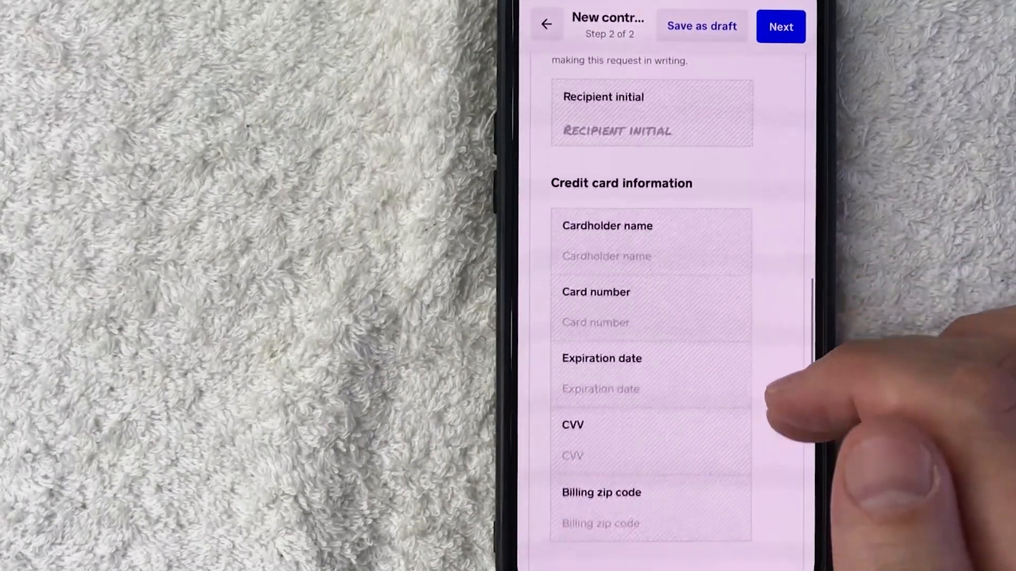
scroll("down", 3)
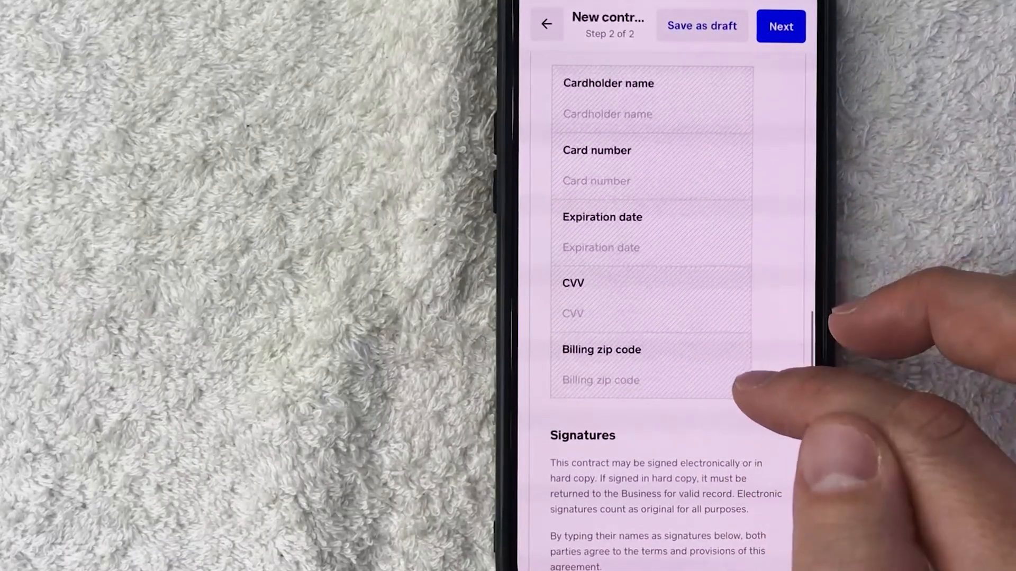
scroll("down", 3)
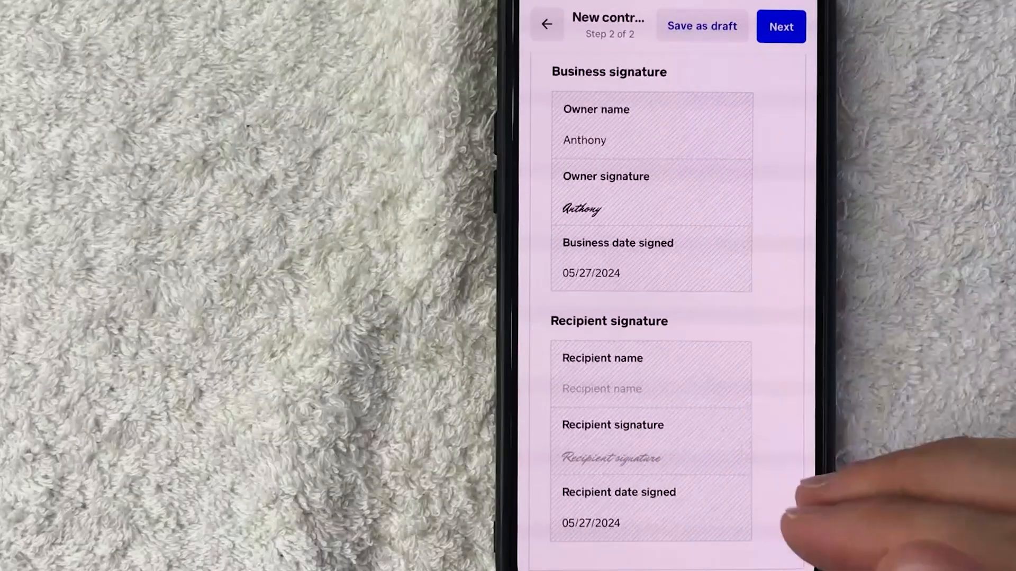
Step: Proceed to Share contract and expand the Share via method options
left_click(780, 26)
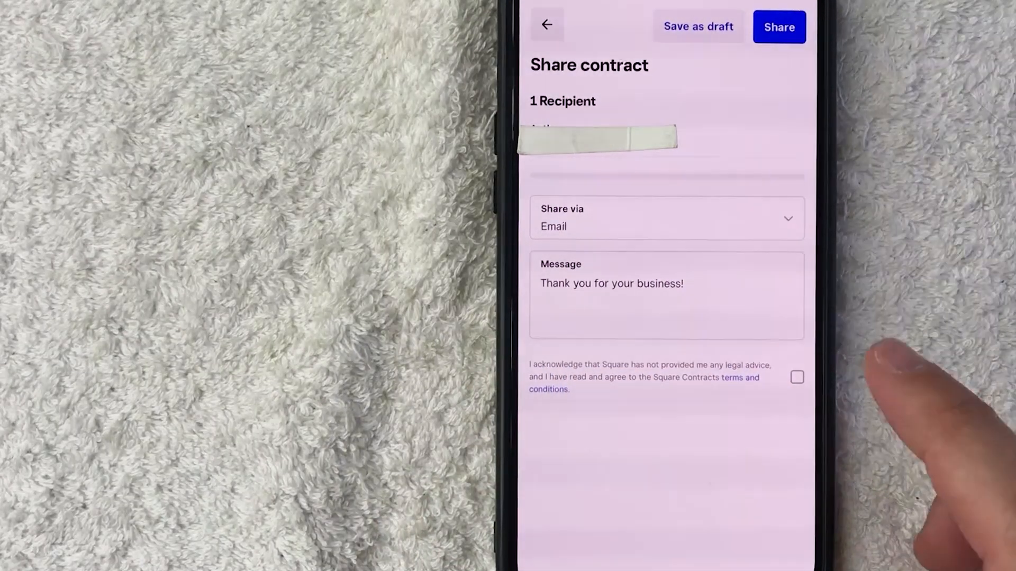
left_click(665, 218)
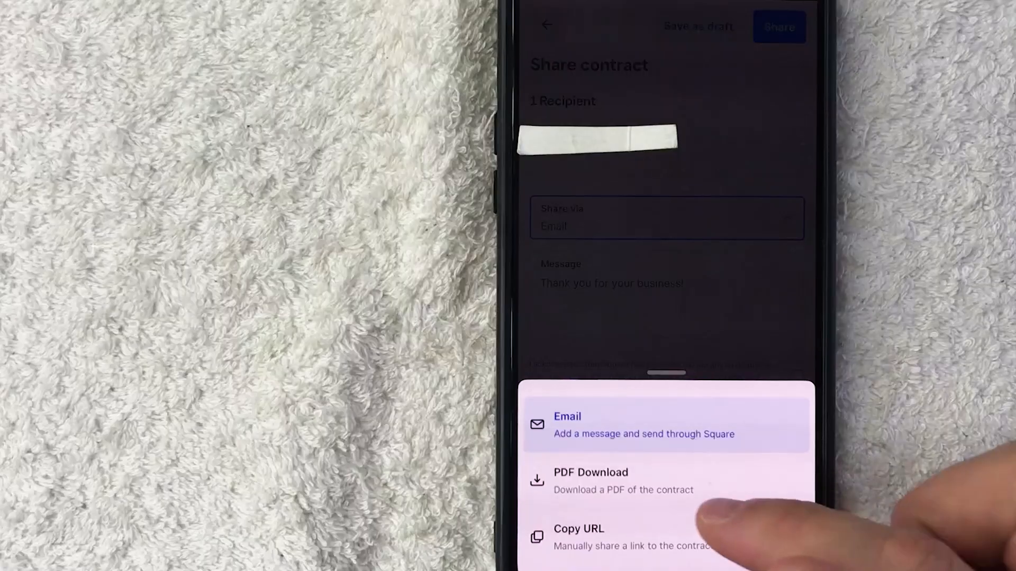